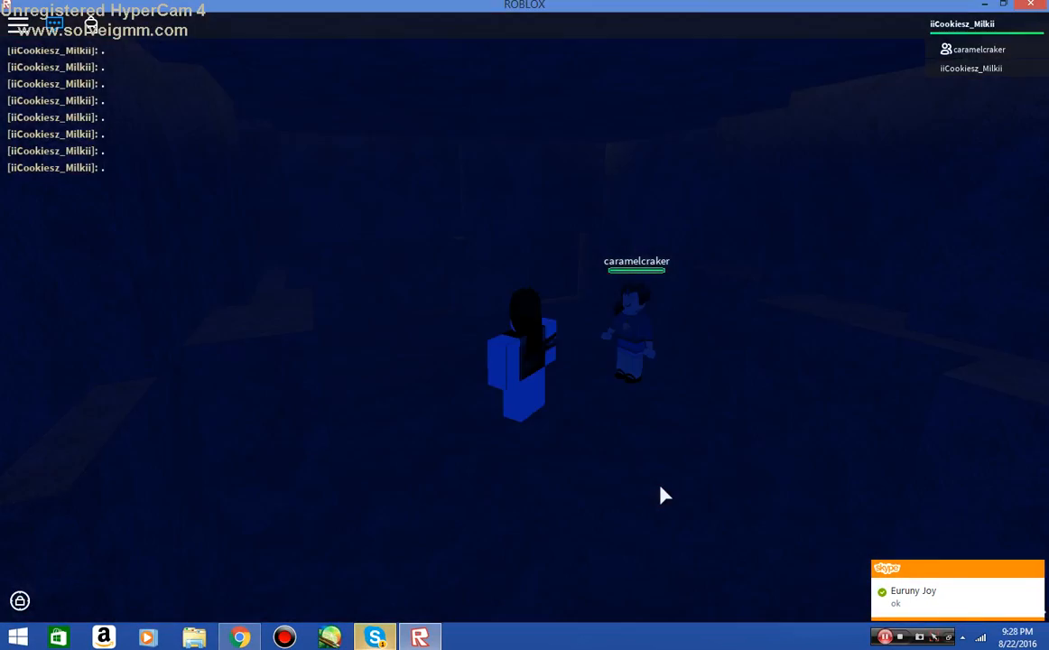
Post 'HOI UNSUBSCRIBED PEOPLE' and 'WELCOME TO MY CHANNEL' in the game chat.
{"action": "type", "text": "go"}
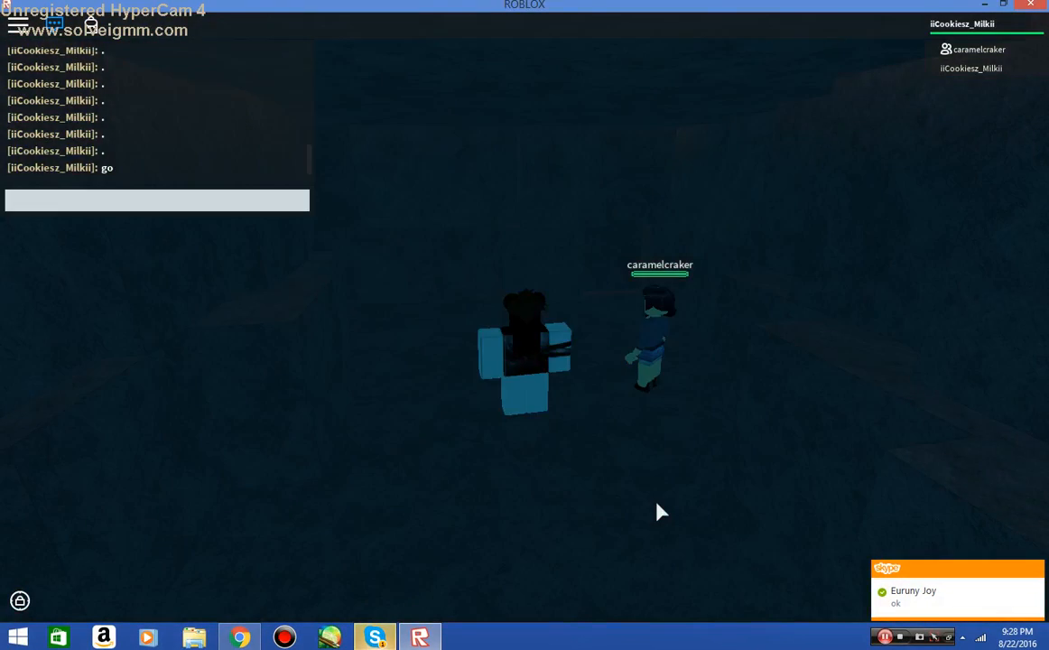
{"action": "type", "text": "HOI UN"}
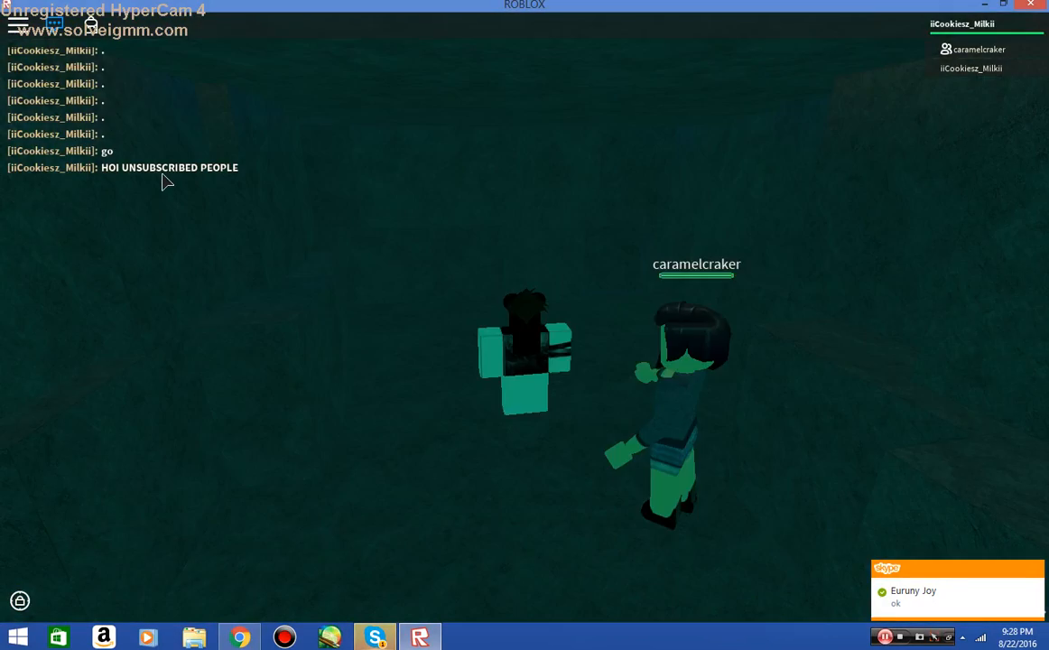
{"action": "type", "text": "WE"}
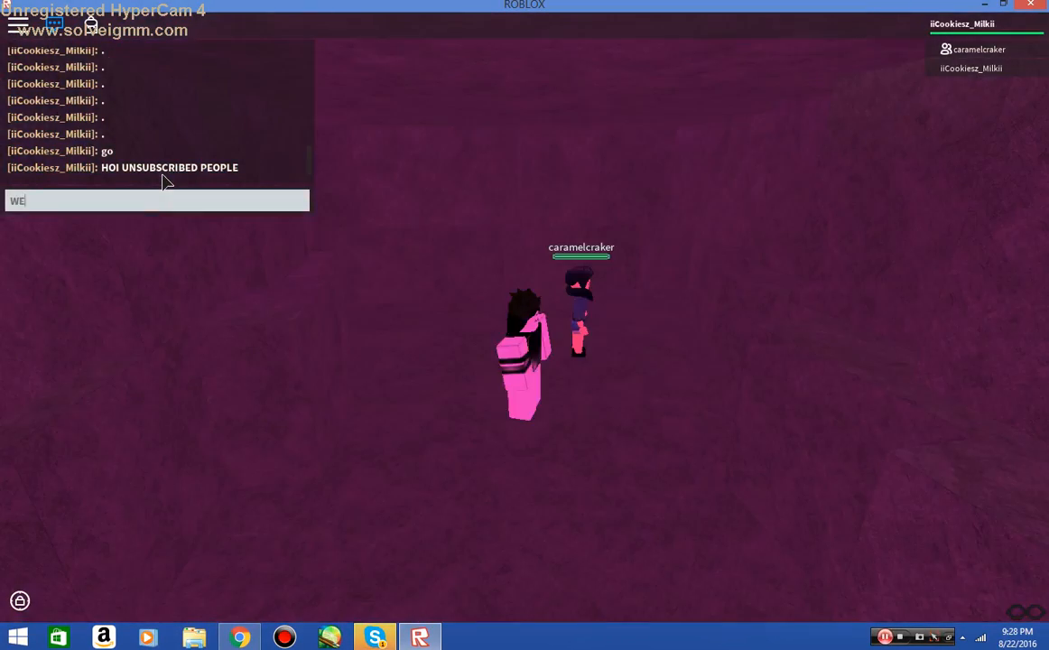
{"action": "type", "text": "LCOME TO MY CHANN"}
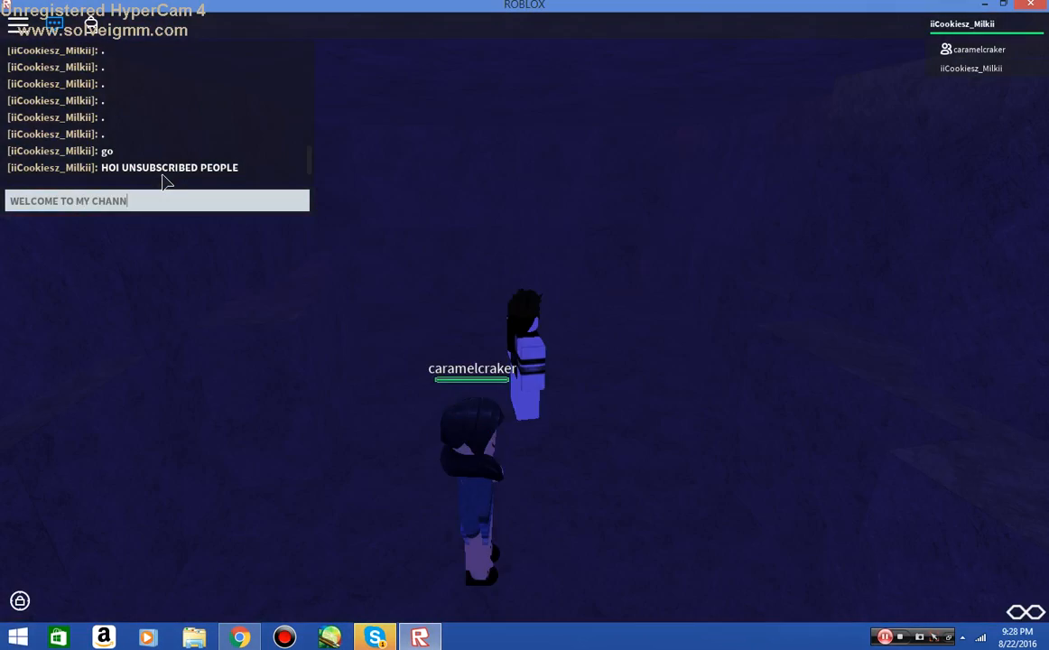
{"action": "key", "text": "Return"}
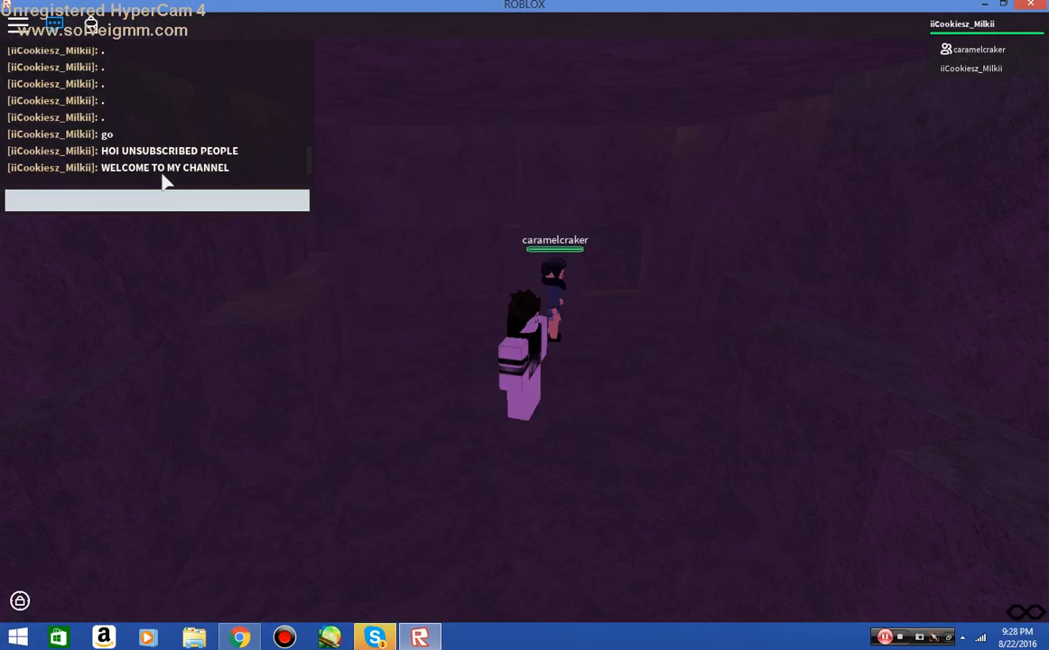
Post 'OBVIOUSLY U WILL SUB ME SOMEDAY' and send a quick reply in Skype.
{"action": "type", "text": "OBVIOUSLY"}
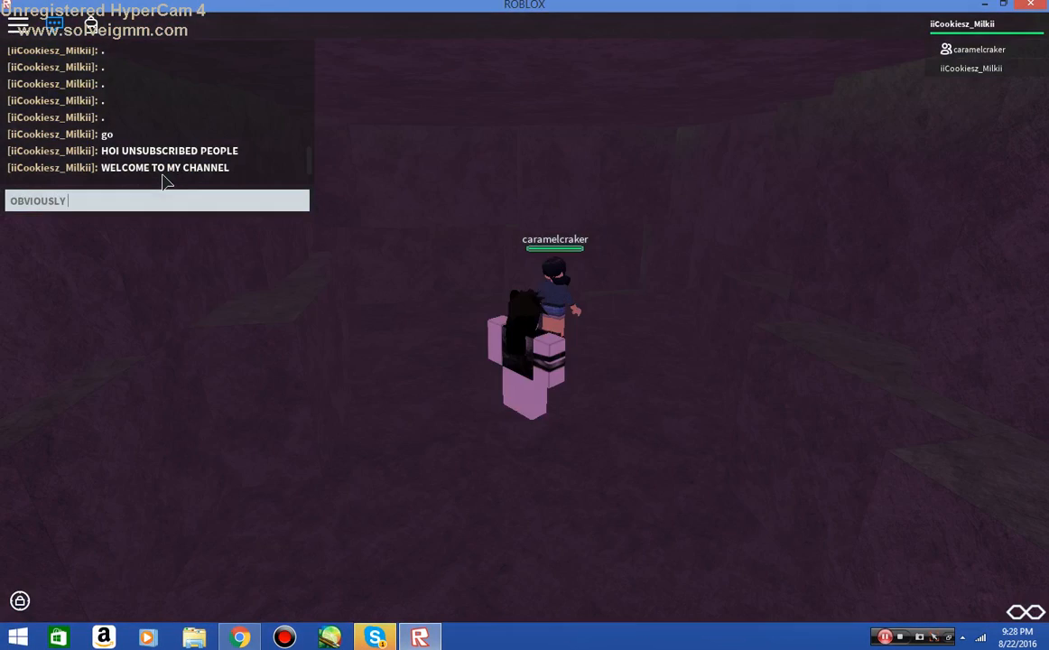
{"action": "type", "text": "U WILL SU"}
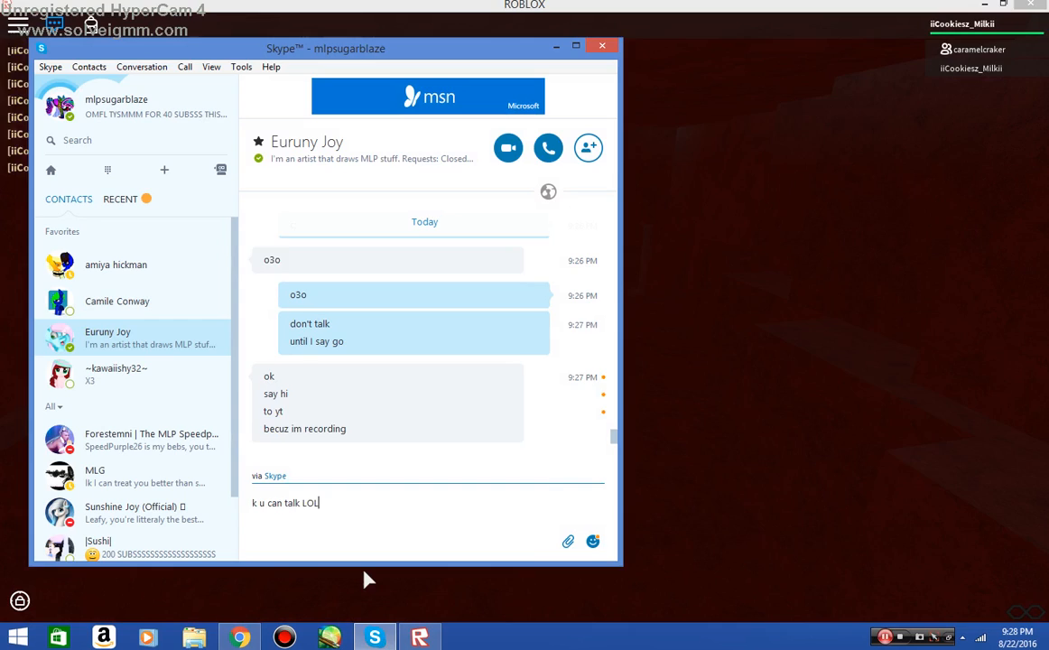
{"action": "key", "text": "Return"}
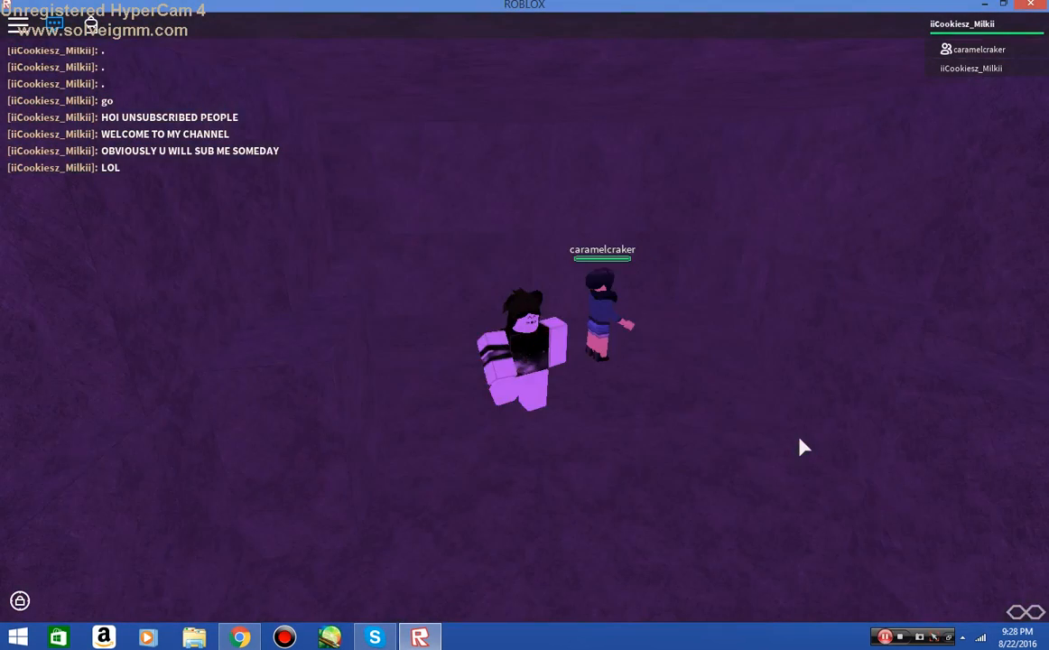
Post 'WOOOO', a line about 1 video uploaded every day, and 'SO STAY TUNED'.
{"action": "type", "text": "WOOOOOOOOOOOOOOOOOOOOOOO"}
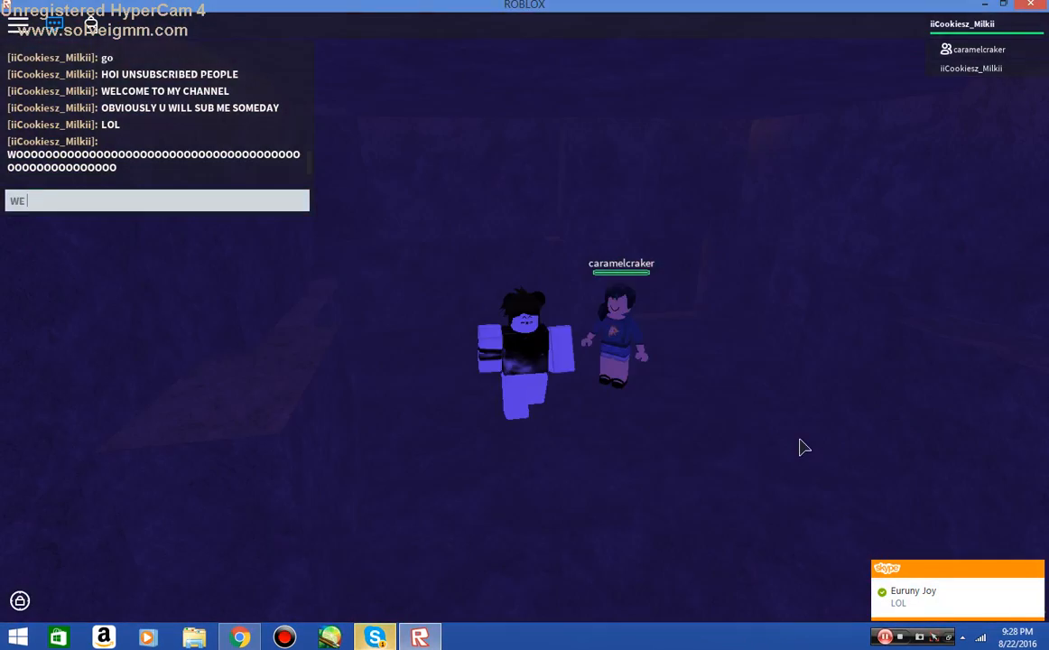
{"action": "key", "text": "Return"}
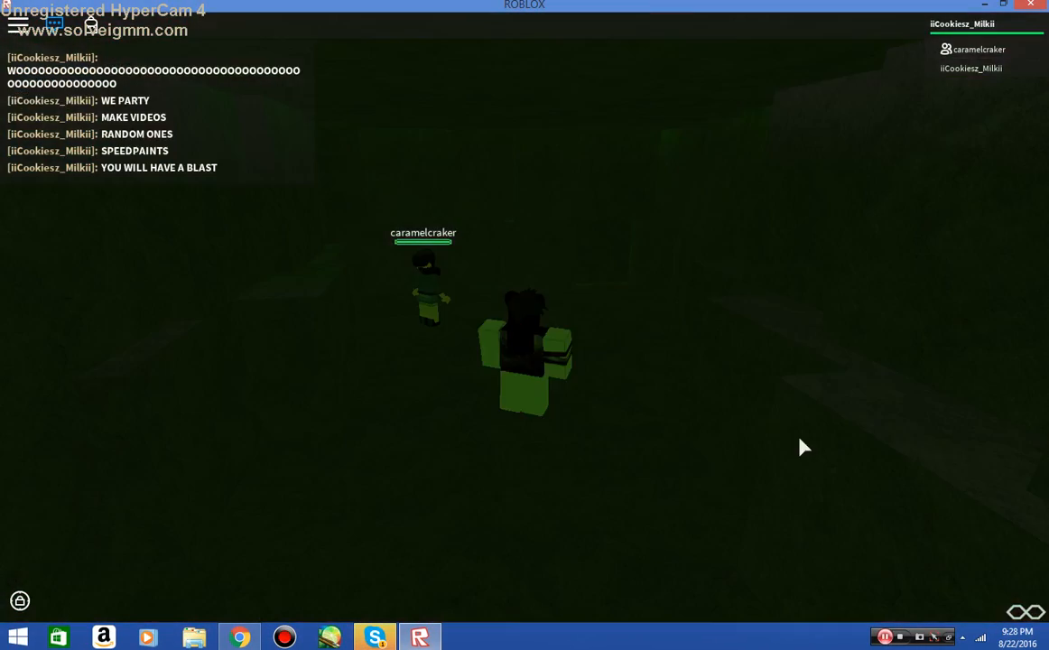
{"action": "type", "text": "1 vi"}
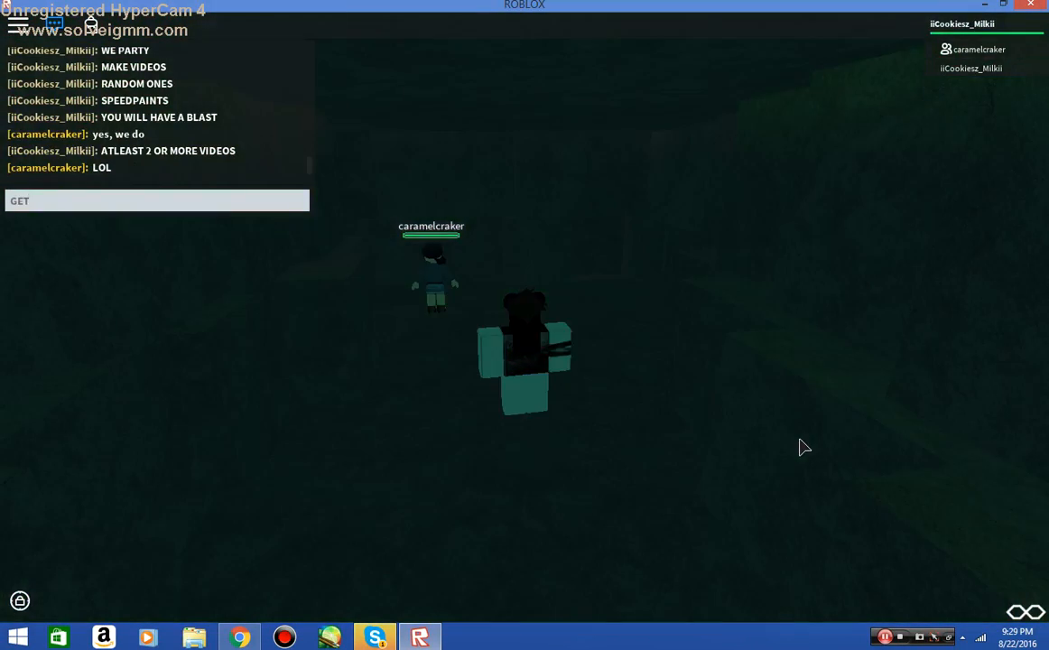
{"action": "type", "text": "UPLOADED EVE"}
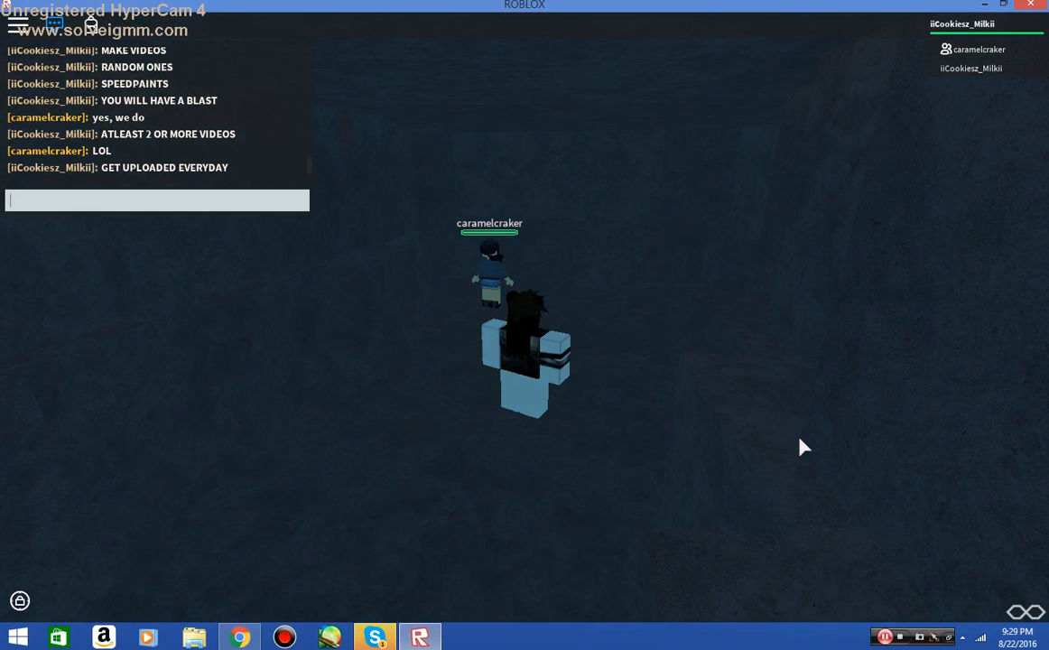
{"action": "type", "text": "SO STAY"}
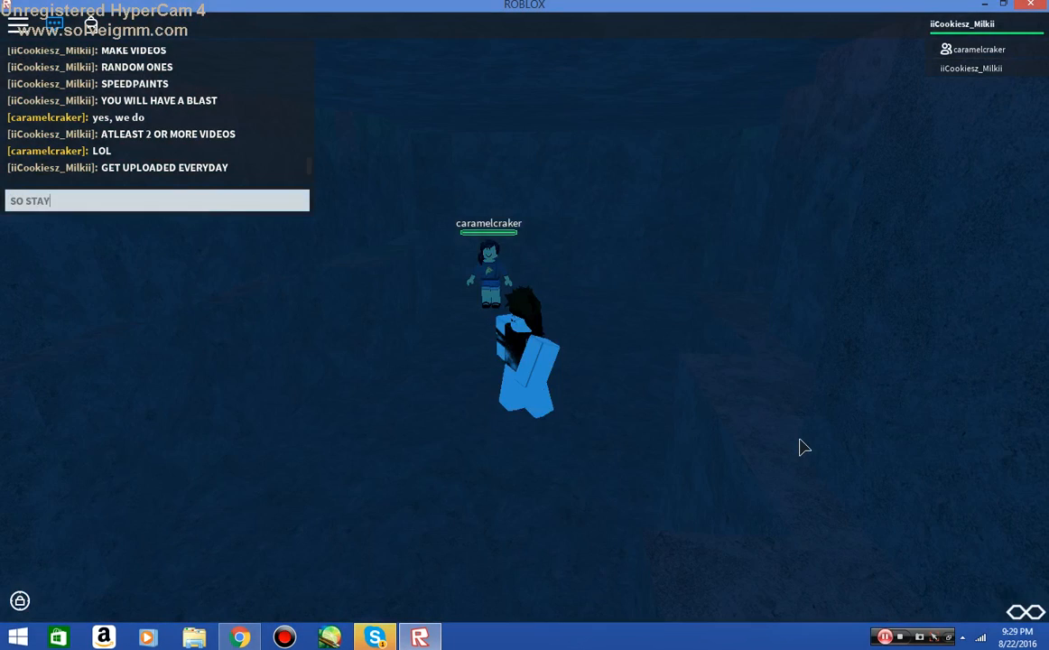
{"action": "key", "text": "Return"}
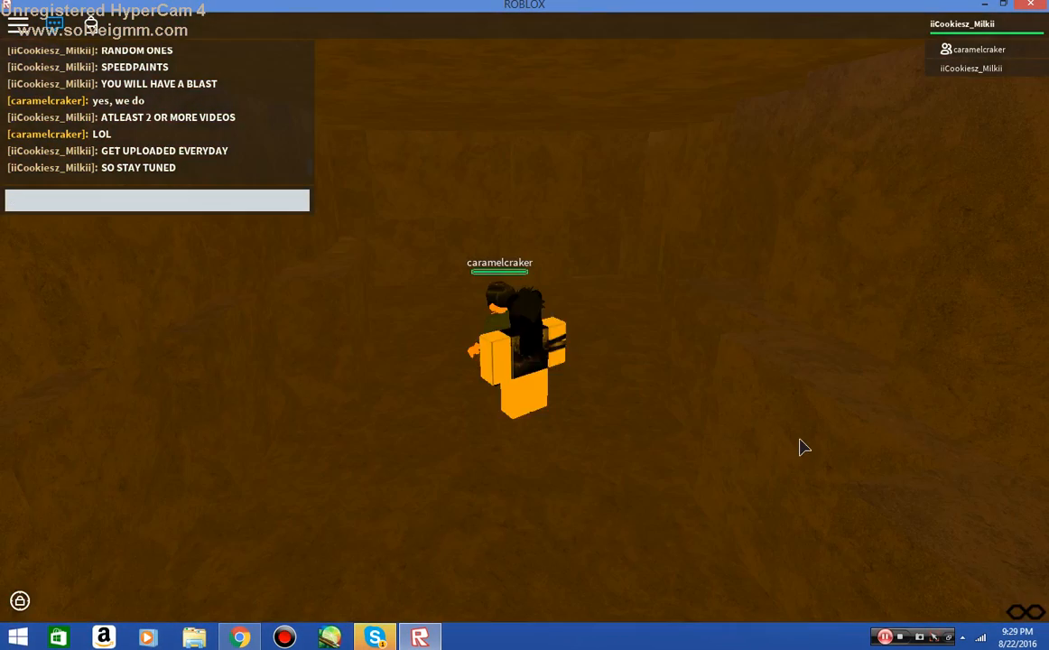
Announce the 'Keep calm ... cookies and milk' slogan to the server via the :m command.
{"action": "type", "text": ":m S"}
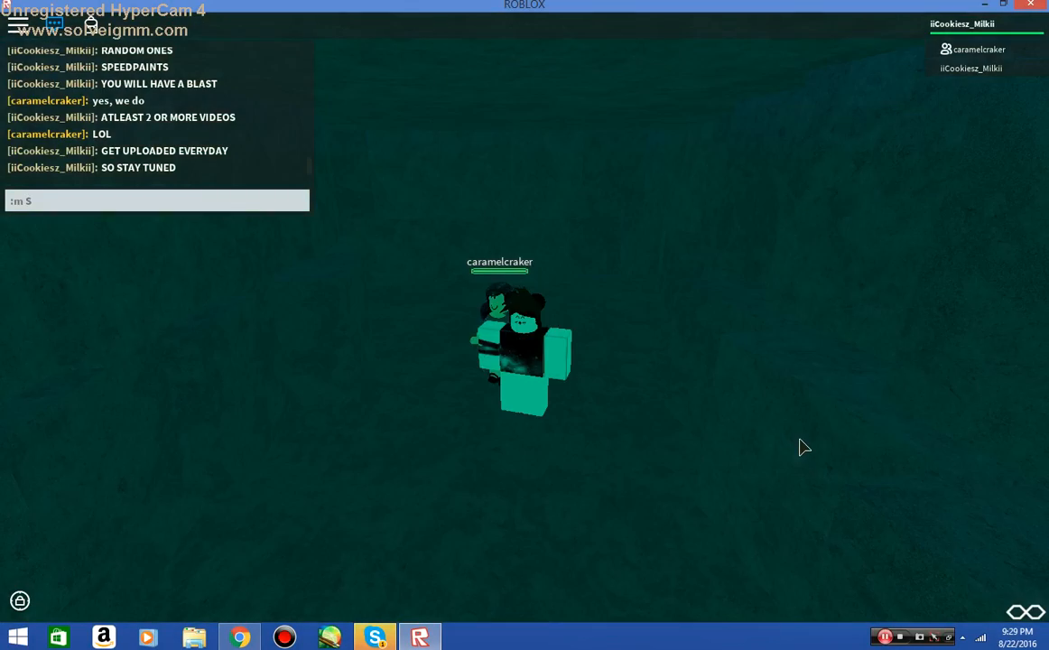
{"action": "type", "text": "Keep"}
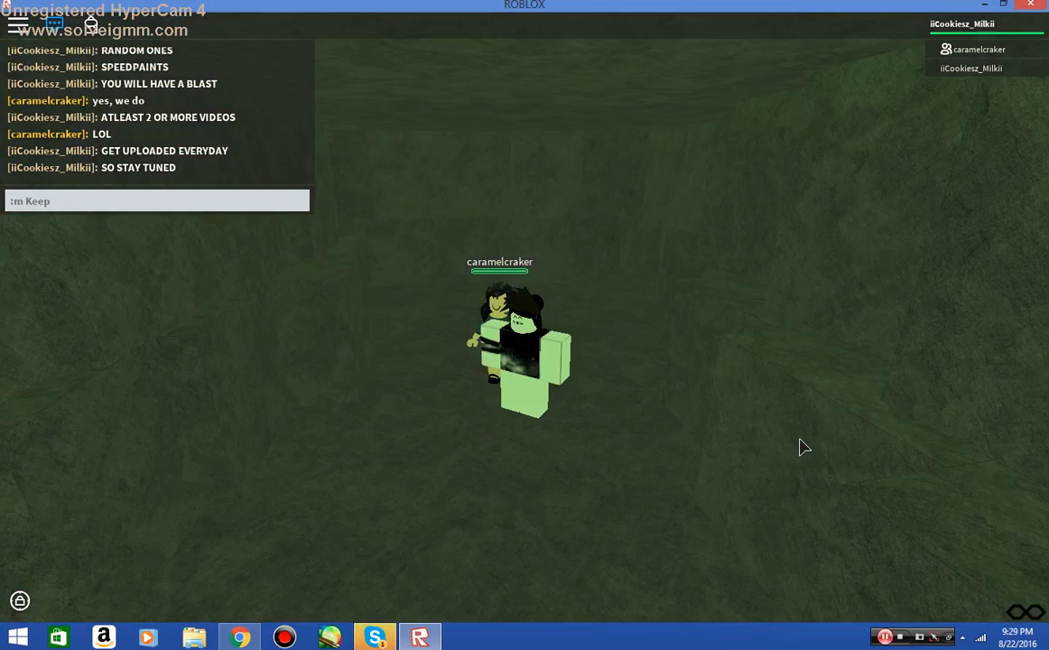
{"action": "type", "text": "calm and drink cookies"}
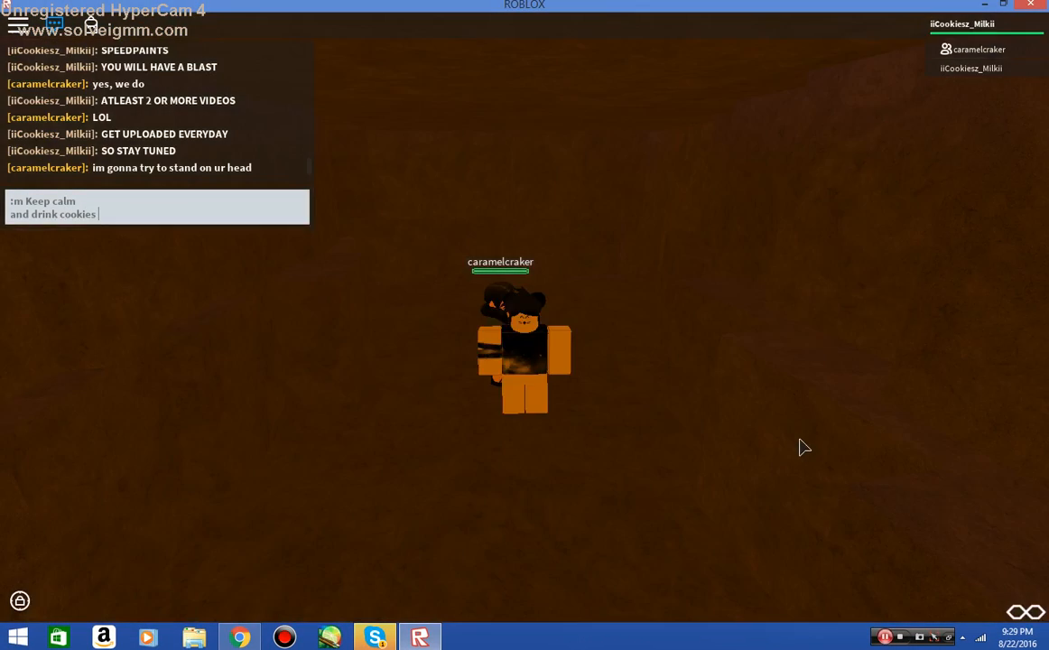
{"action": "type", "text": "and milk"}
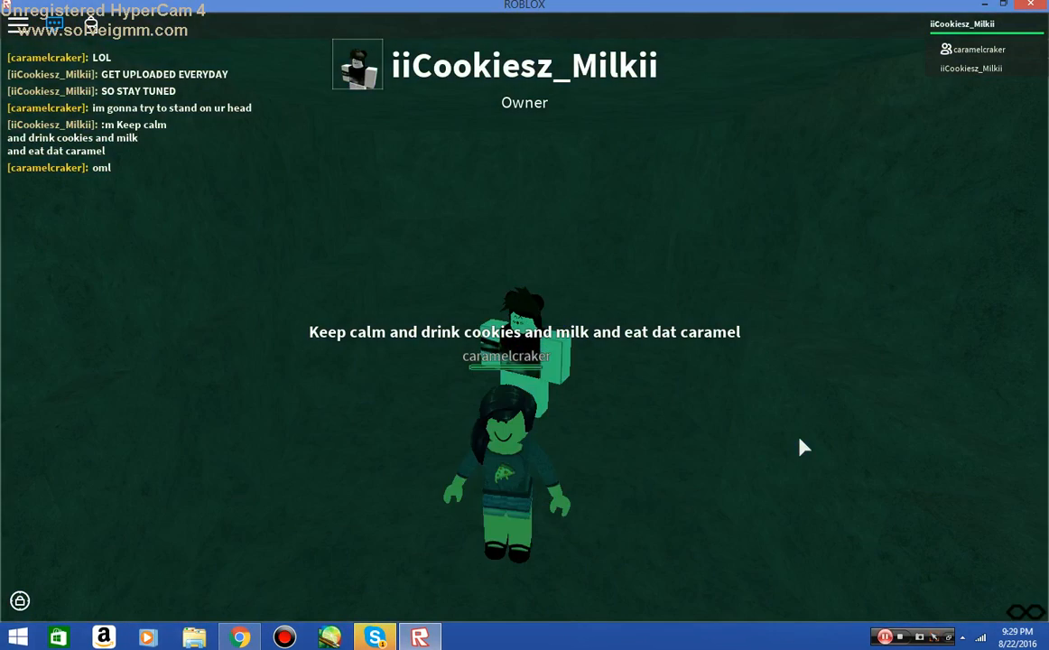
{"action": "left_click", "coordinate": [373, 637]}
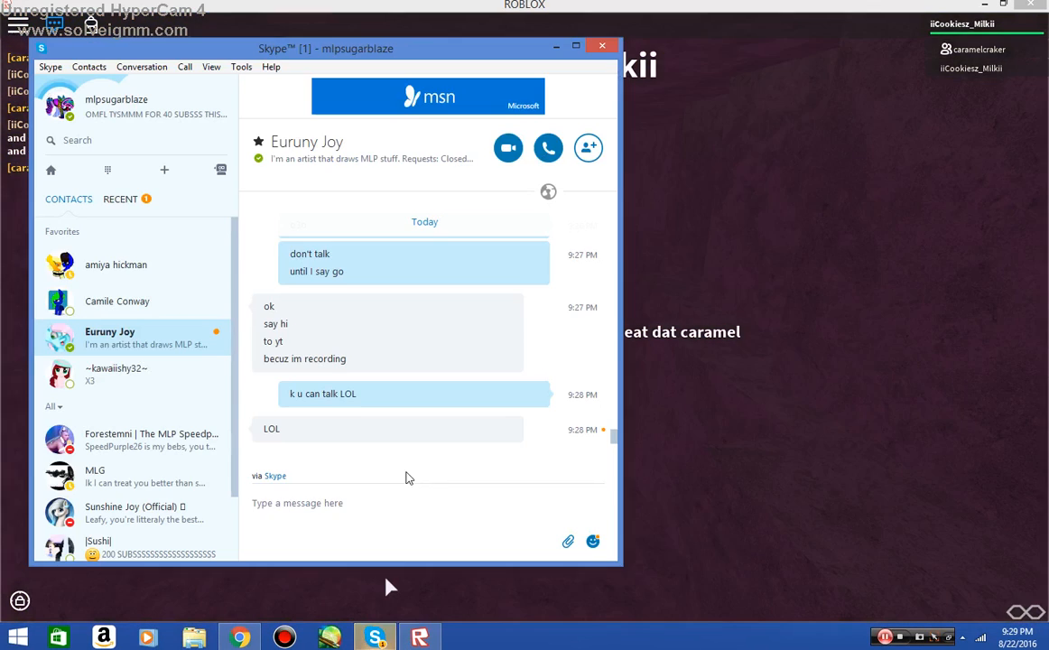
Reply 'LOL' in the Skype conversation and bring up the screen recorder window.
{"action": "type", "text": "lLOL"}
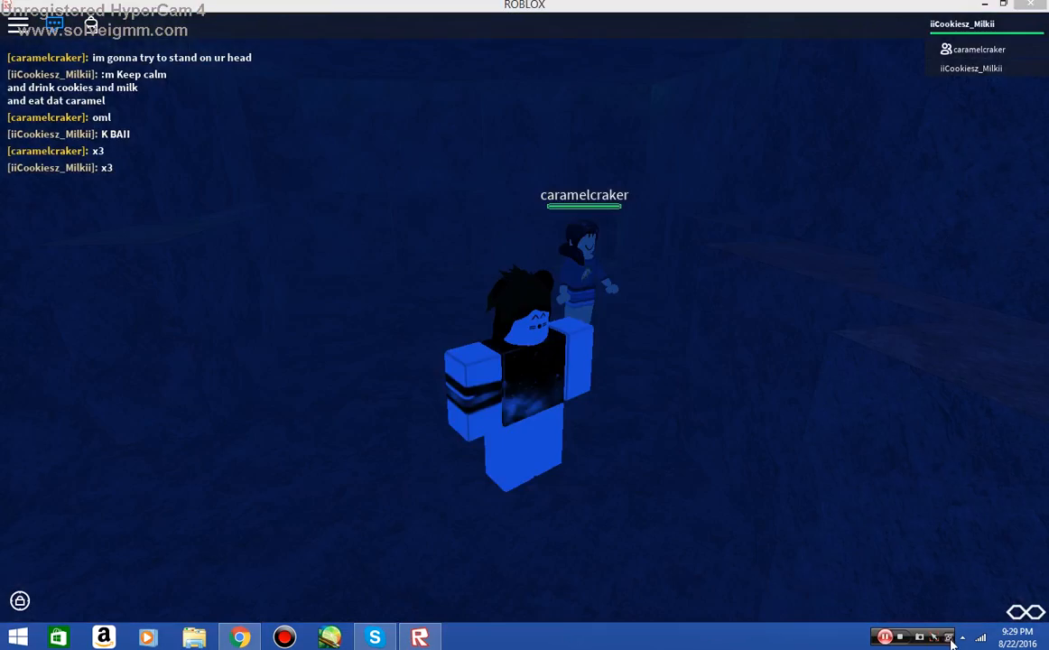
{"action": "left_click", "coordinate": [911, 635]}
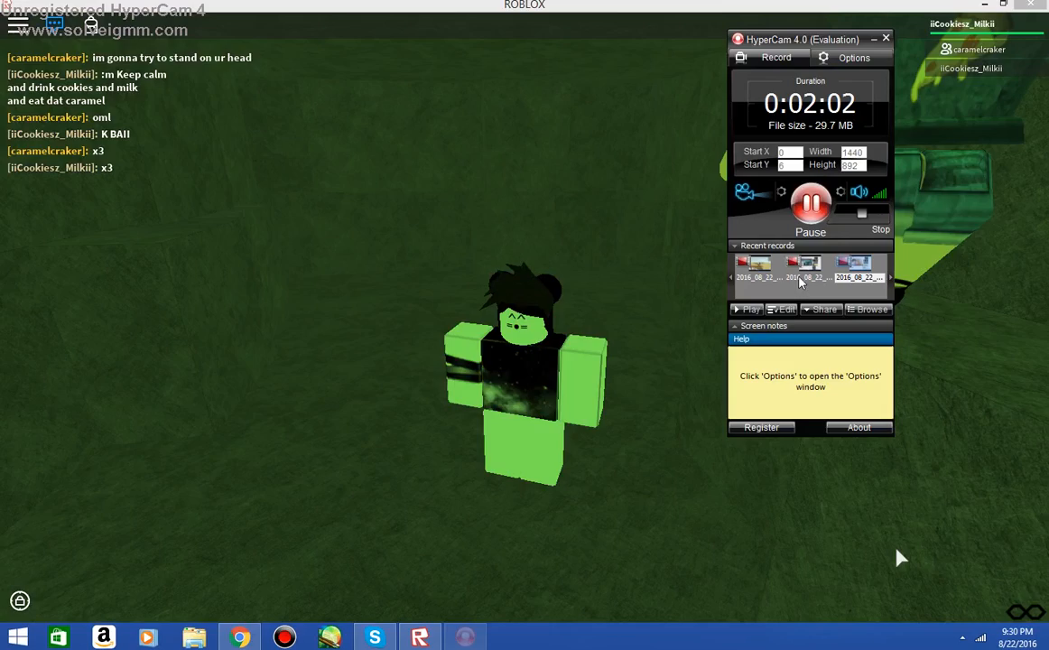